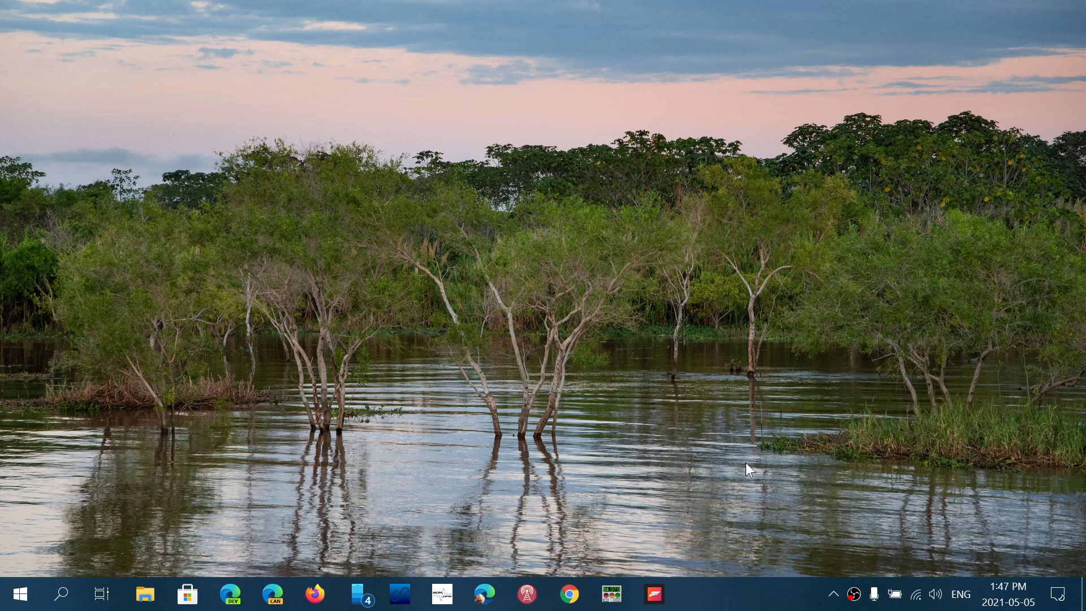
pyautogui.moveTo(844, 475)
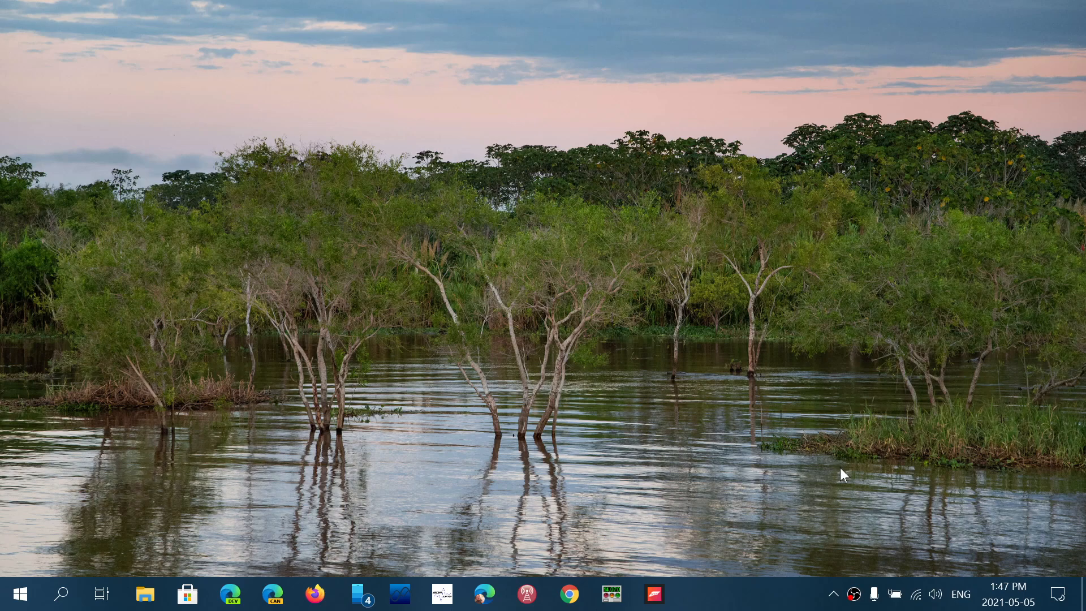
# Move the Windows Security shield from the hidden icons panel into the visible system tray.
pyautogui.click(834, 594)
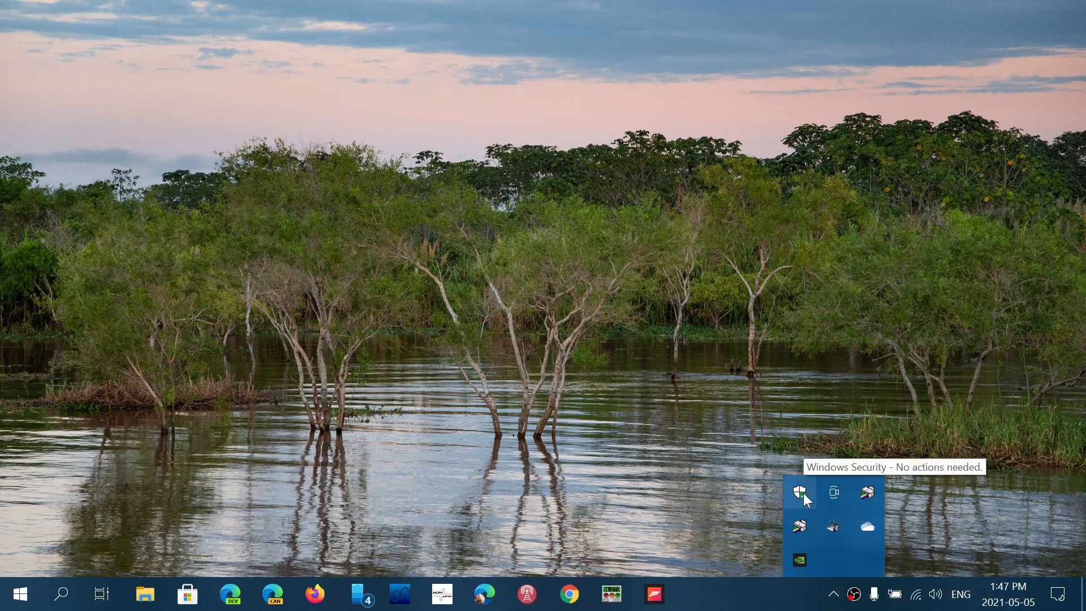
pyautogui.moveTo(851, 603)
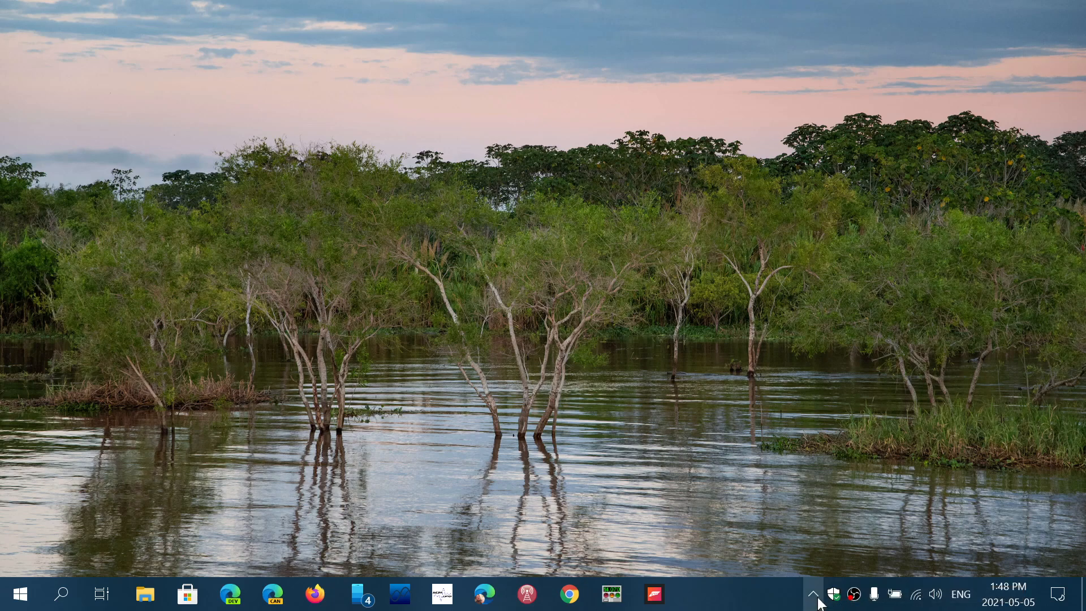
pyautogui.click(814, 594)
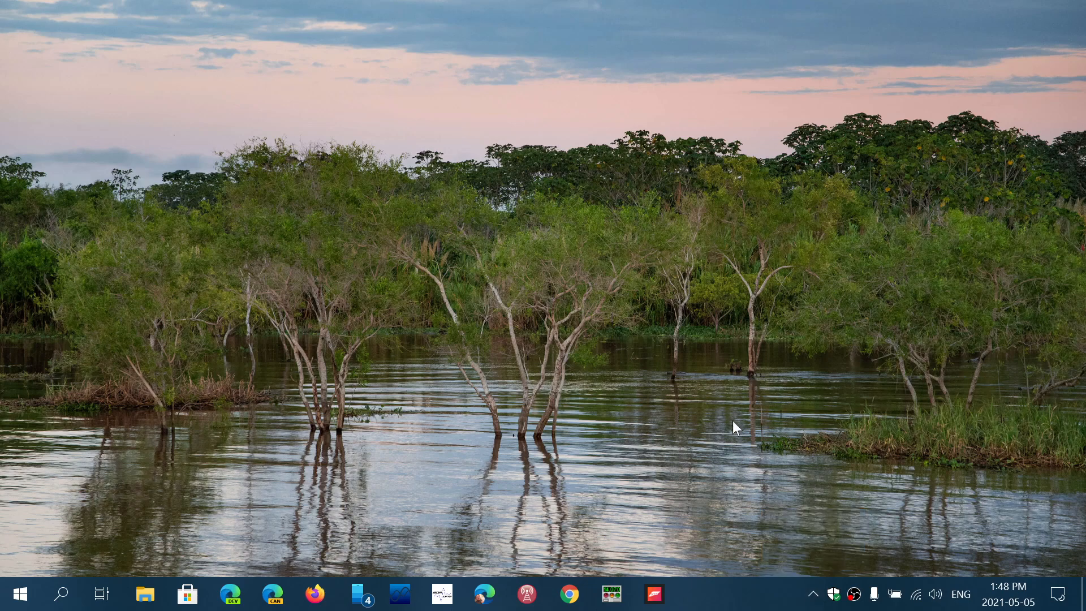
pyautogui.moveTo(79, 568)
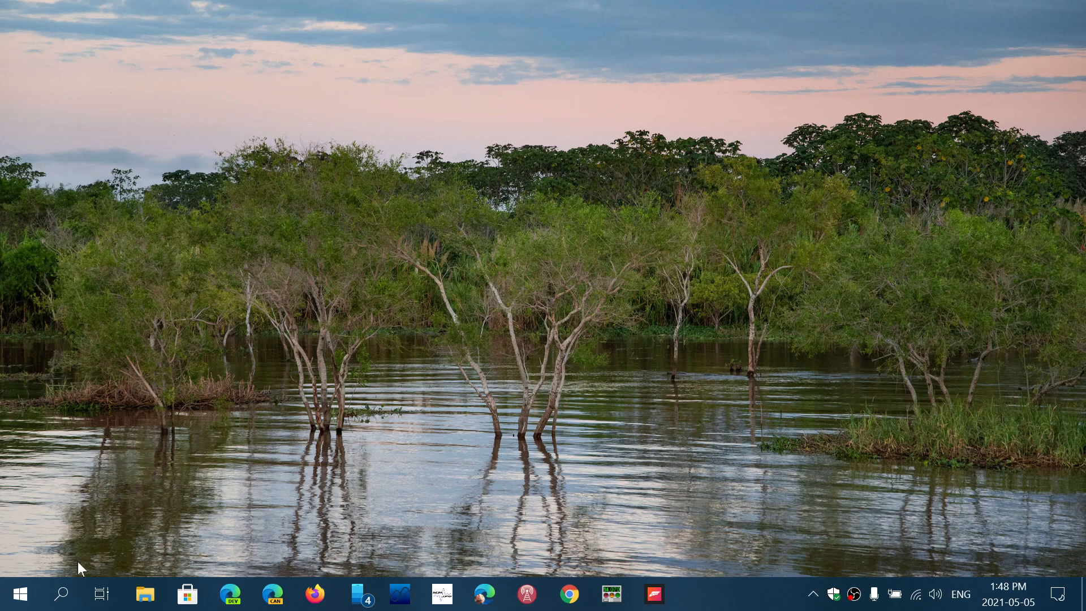
# Launch Windows Security from the Start menu's W section to view Security at a glance.
pyautogui.click(14, 594)
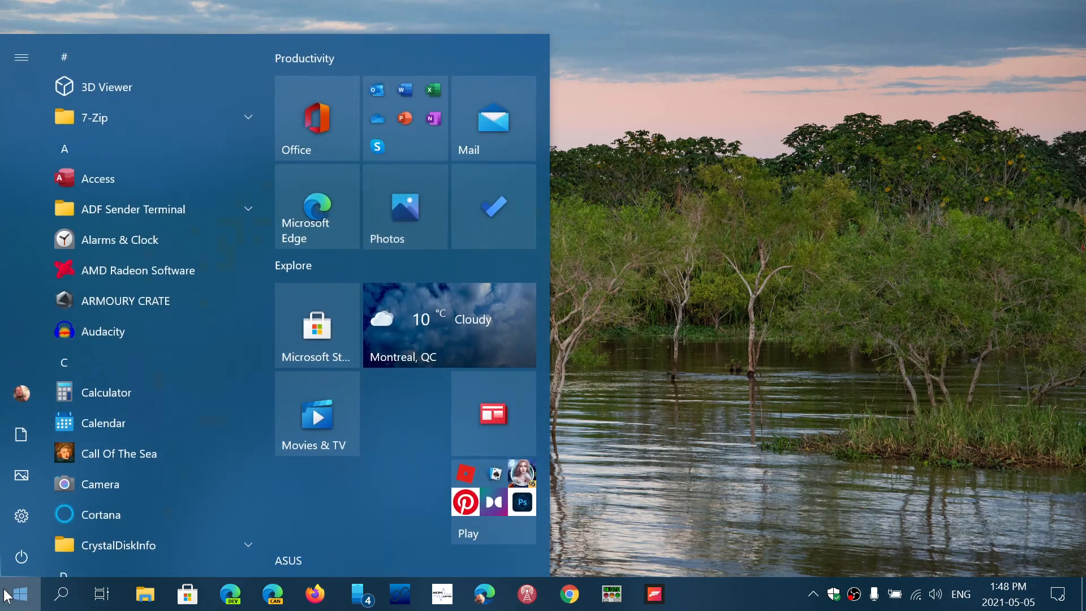
pyautogui.scroll(-3)
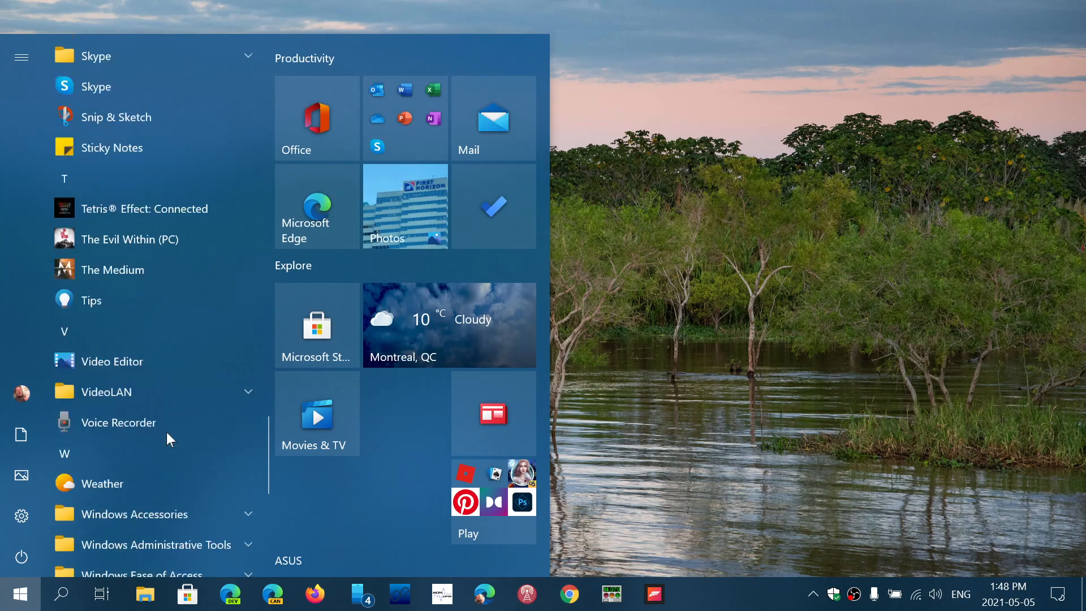
pyautogui.scroll(-3)
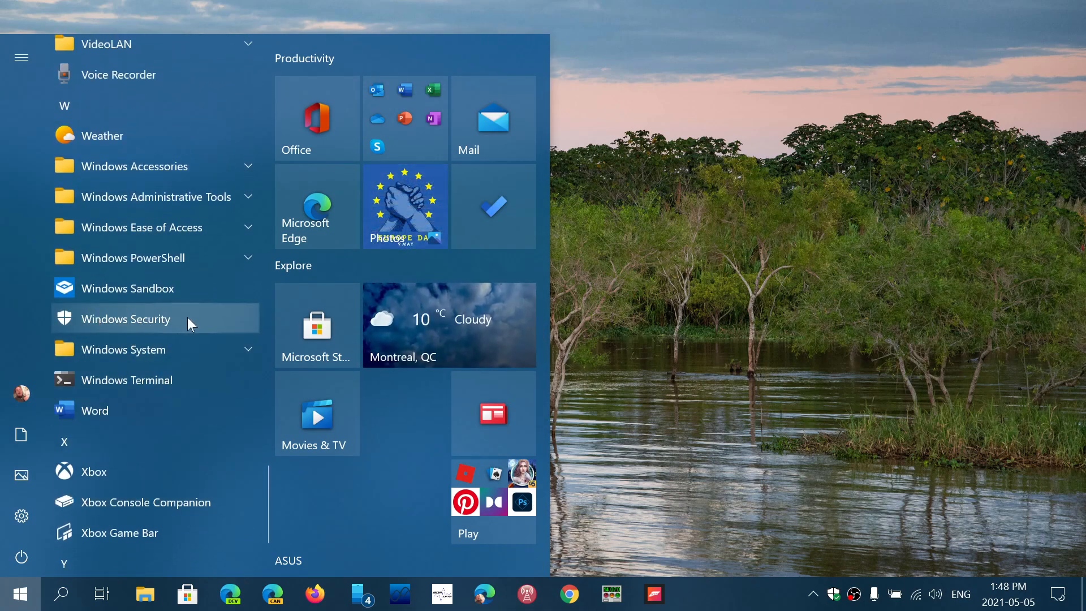
pyautogui.click(126, 319)
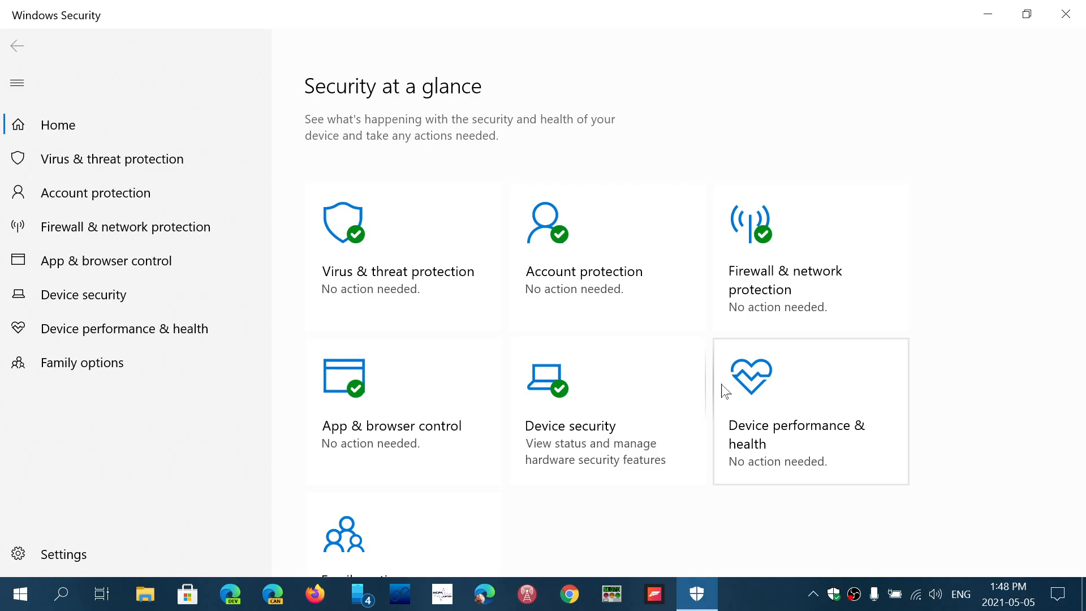
pyautogui.moveTo(398, 278)
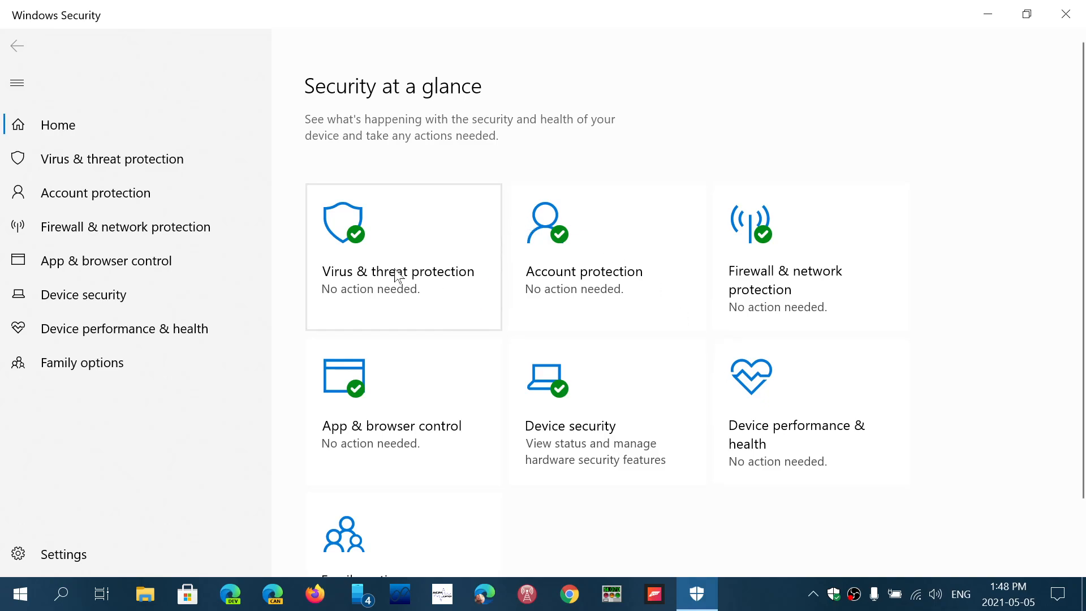
pyautogui.moveTo(480, 437)
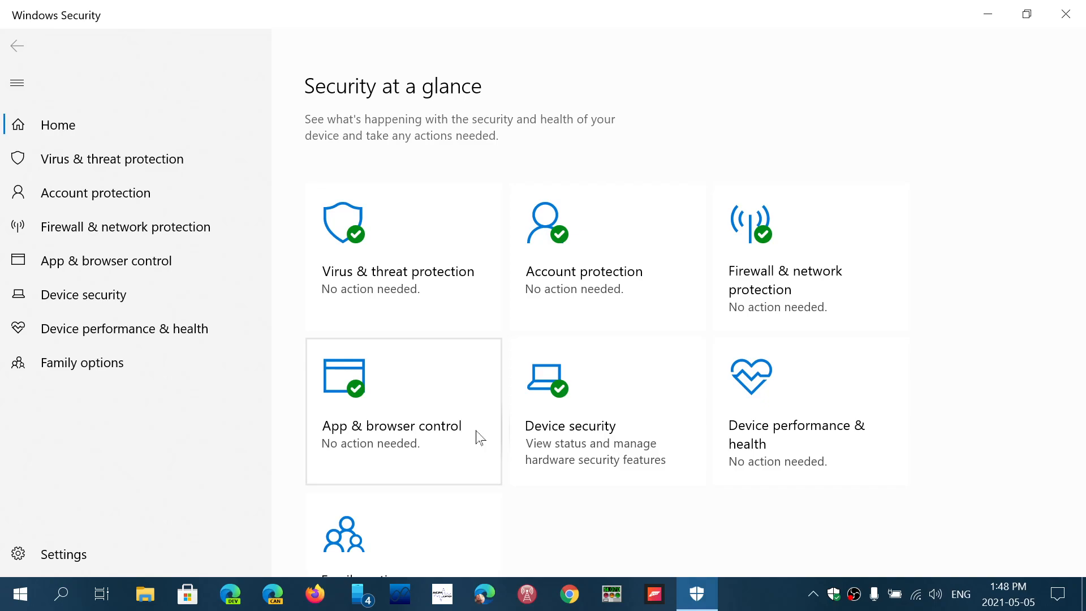
pyautogui.moveTo(785, 291)
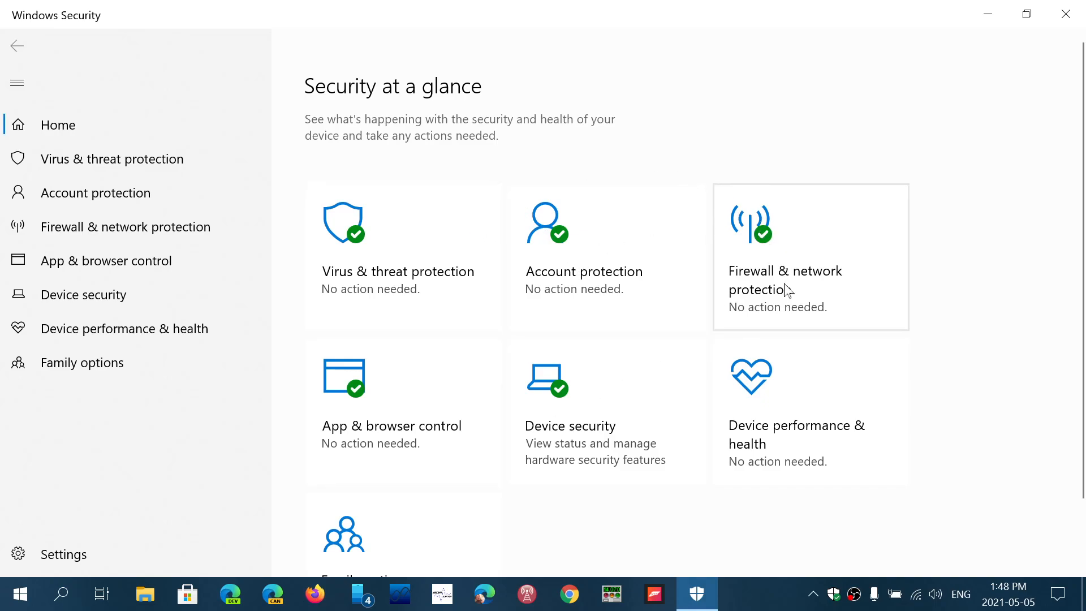
pyautogui.scroll(-3)
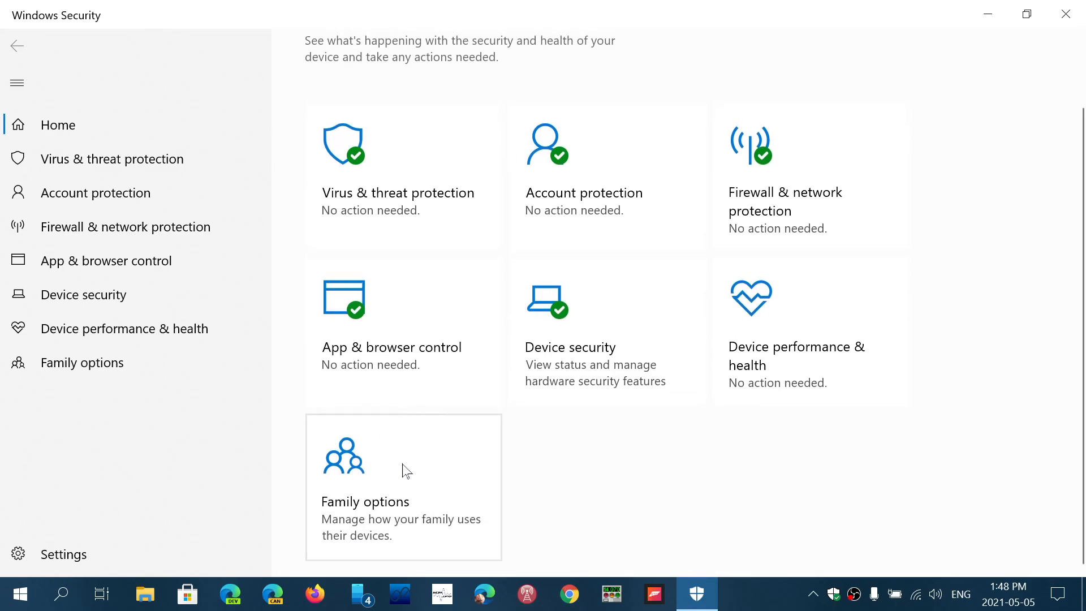
pyautogui.moveTo(724, 459)
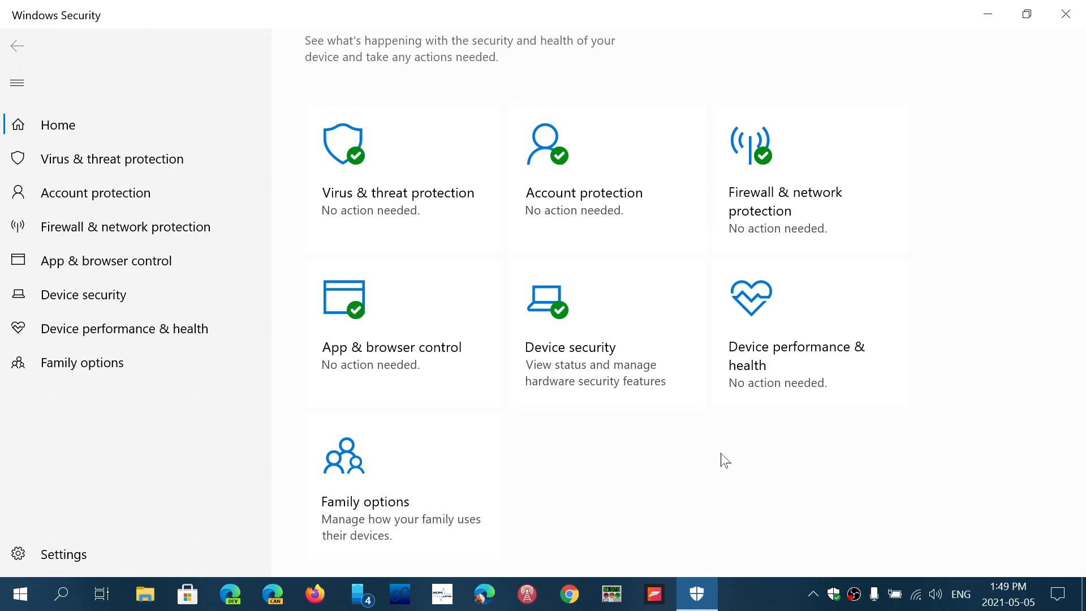
pyautogui.moveTo(957, 48)
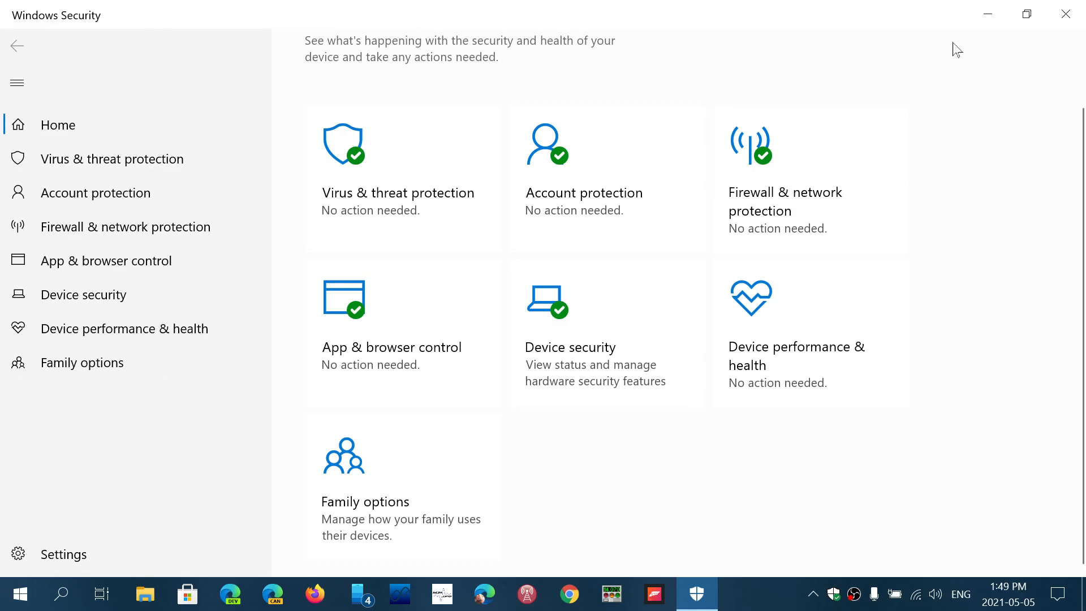
# Close Windows Security, leaving the tray shield reporting no actions needed.
pyautogui.click(1066, 13)
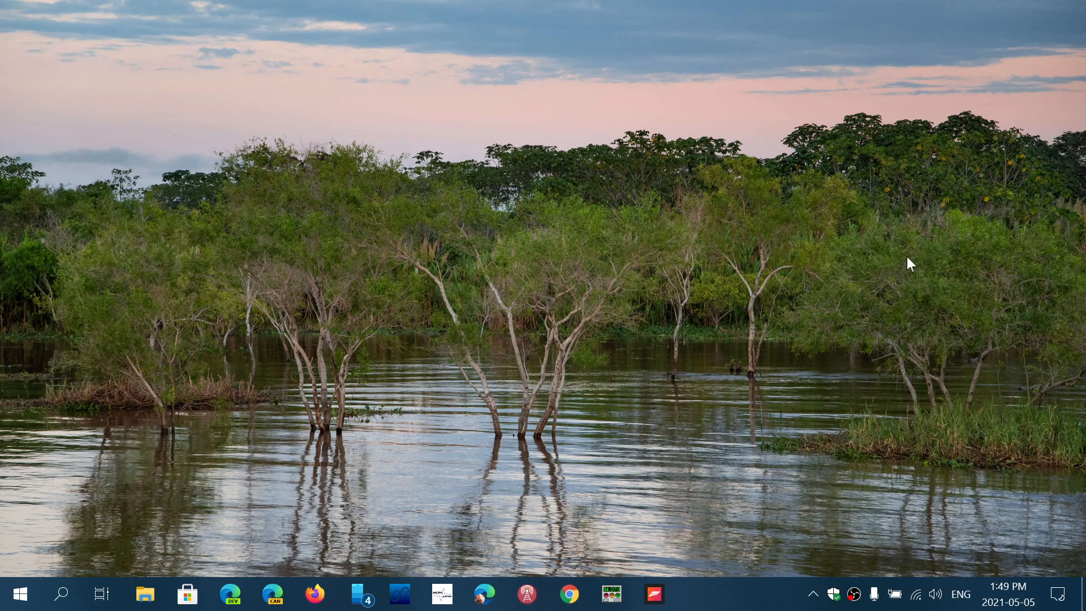
pyautogui.moveTo(844, 528)
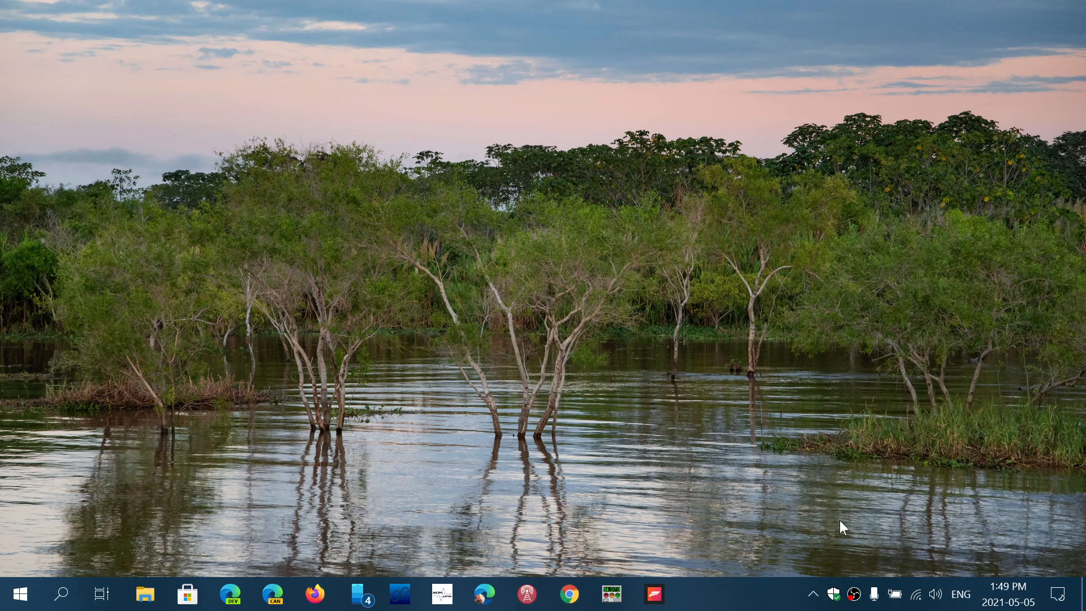
pyautogui.moveTo(832, 459)
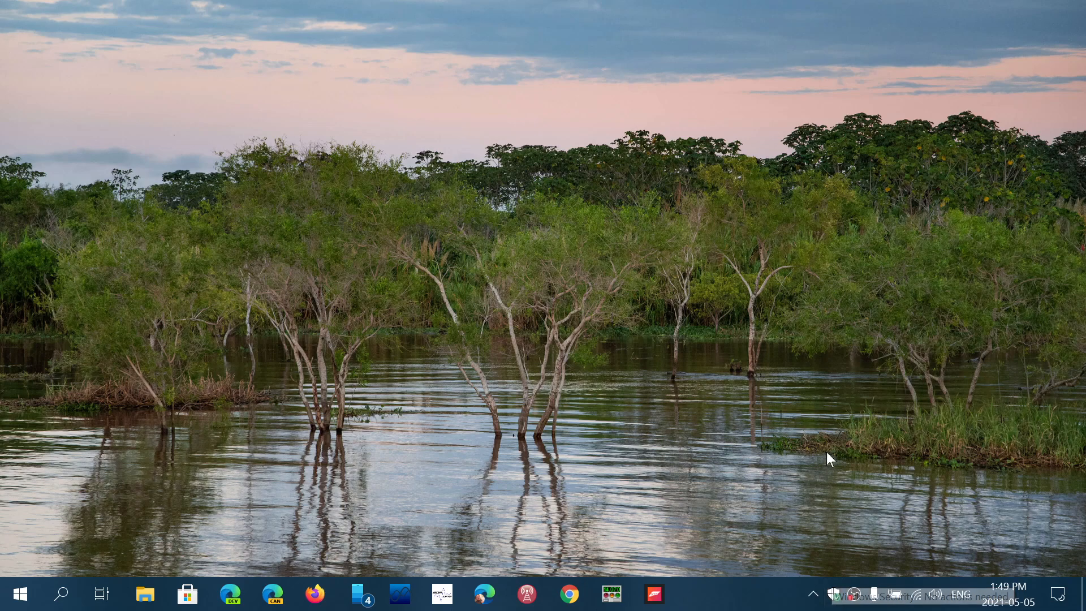
pyautogui.moveTo(835, 594)
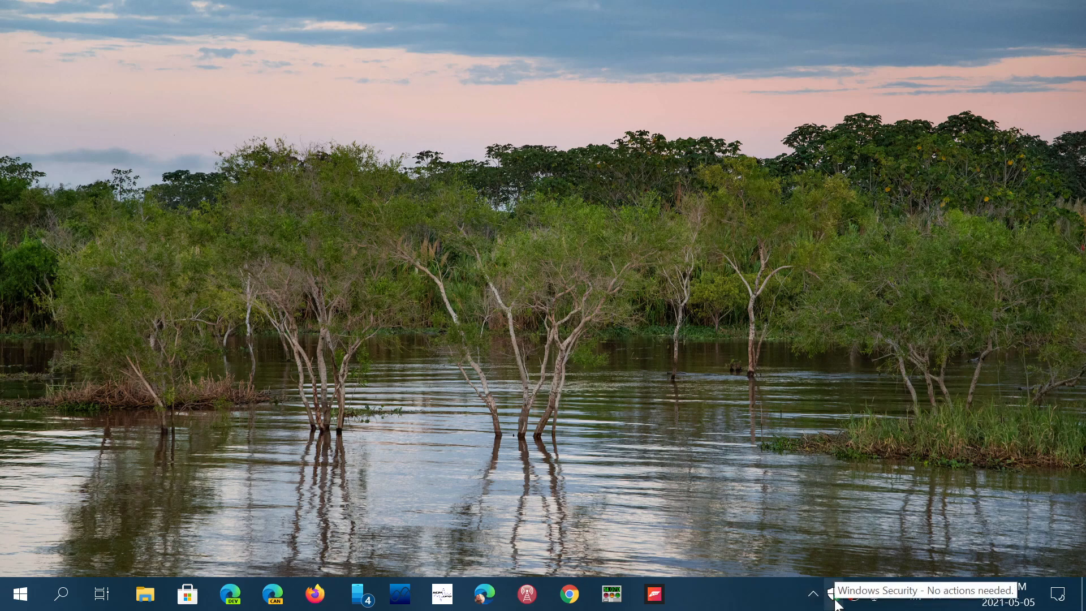
pyautogui.moveTo(810, 325)
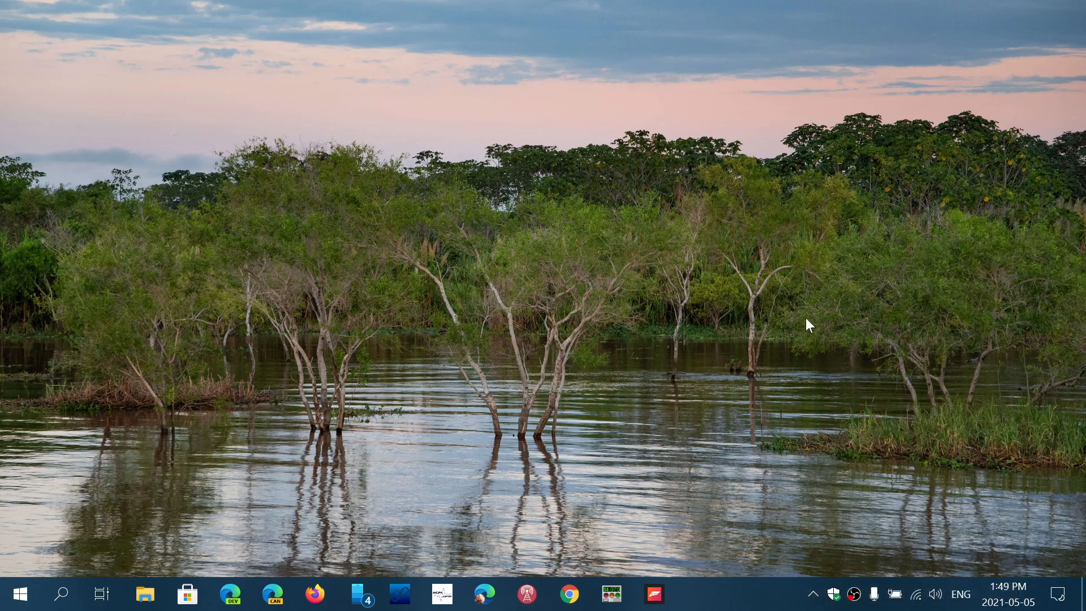